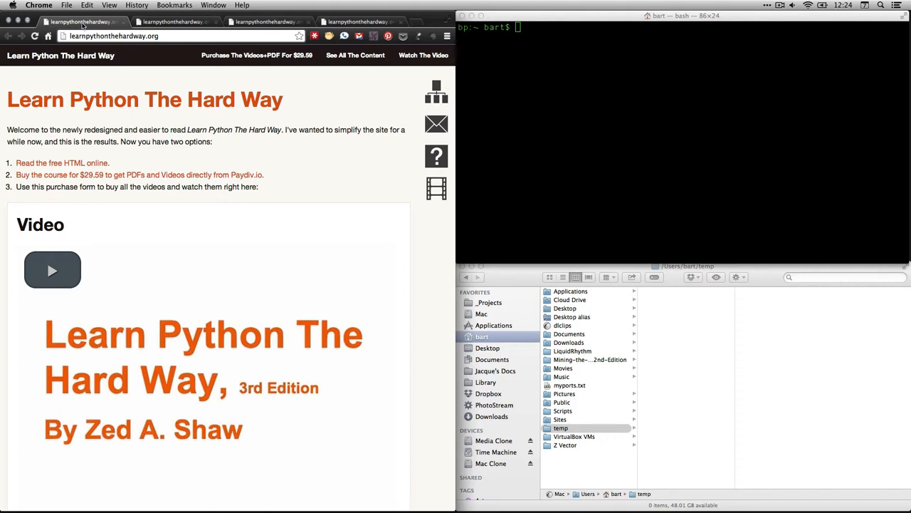
{"action": "mouse_move", "coordinate": [167, 103]}
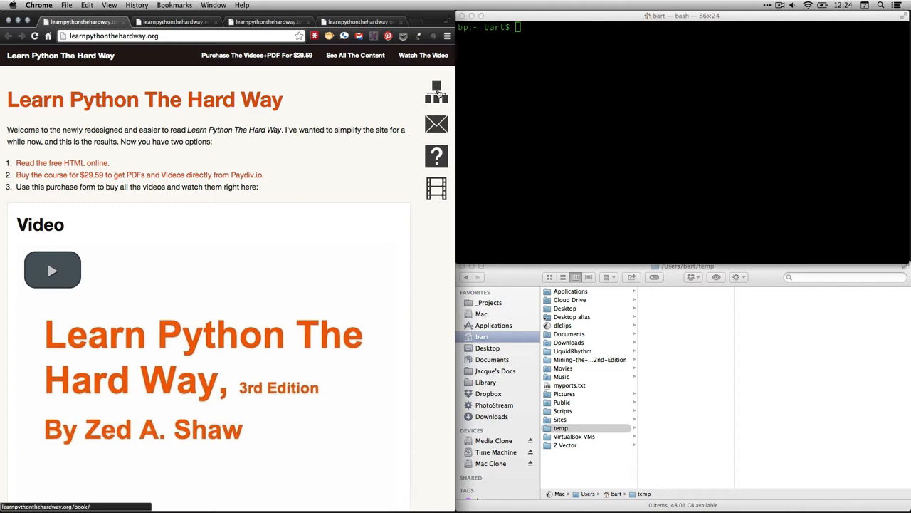
Go through the book contents to Appendix A's Exercise 15 page, then enter 'exit' in Terminal.
{"action": "left_click", "coordinate": [62, 163]}
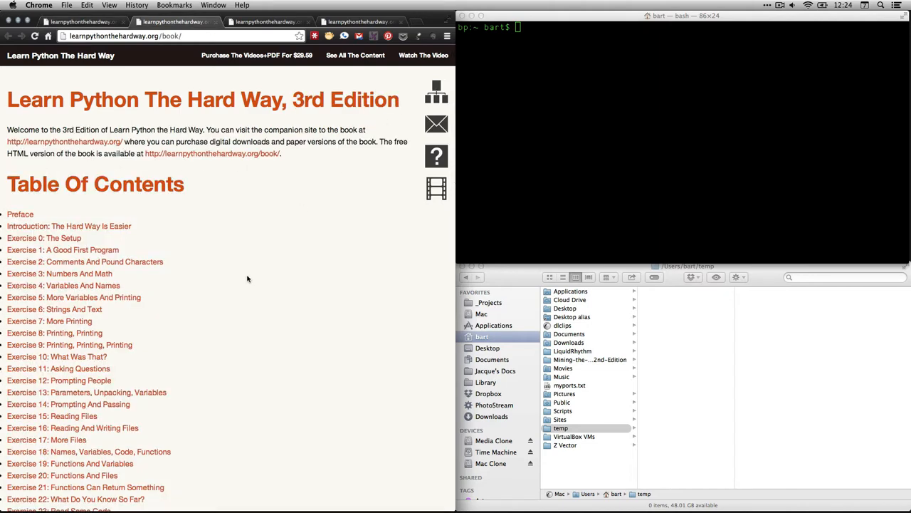
{"action": "scroll", "scroll_direction": "down", "scroll_amount": 3}
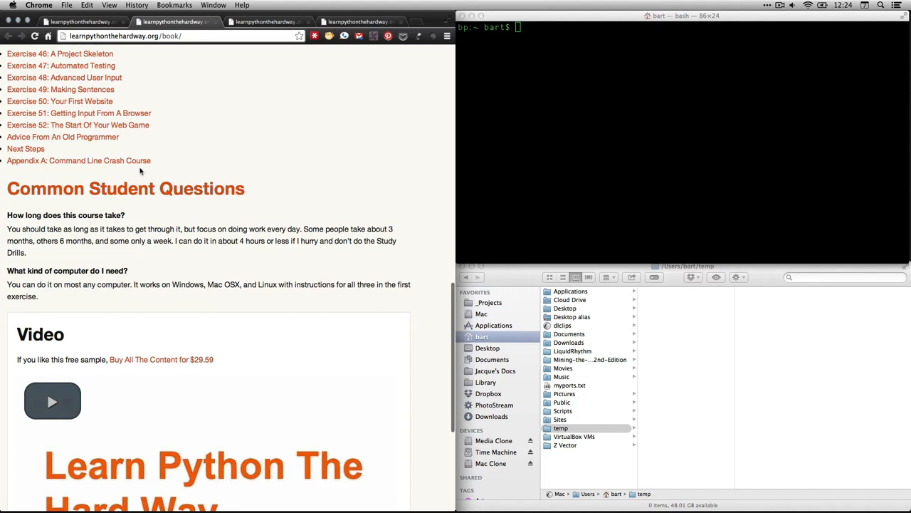
{"action": "left_click", "coordinate": [79, 161]}
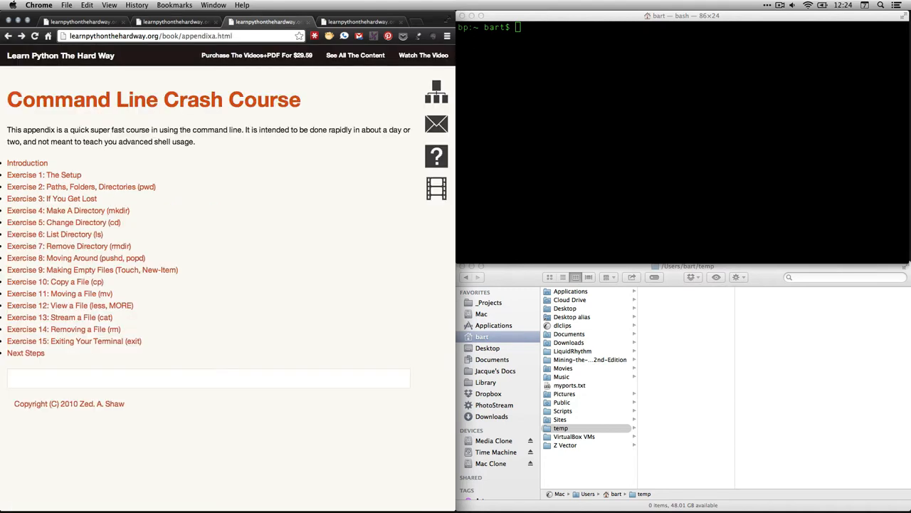
{"action": "mouse_move", "coordinate": [133, 341]}
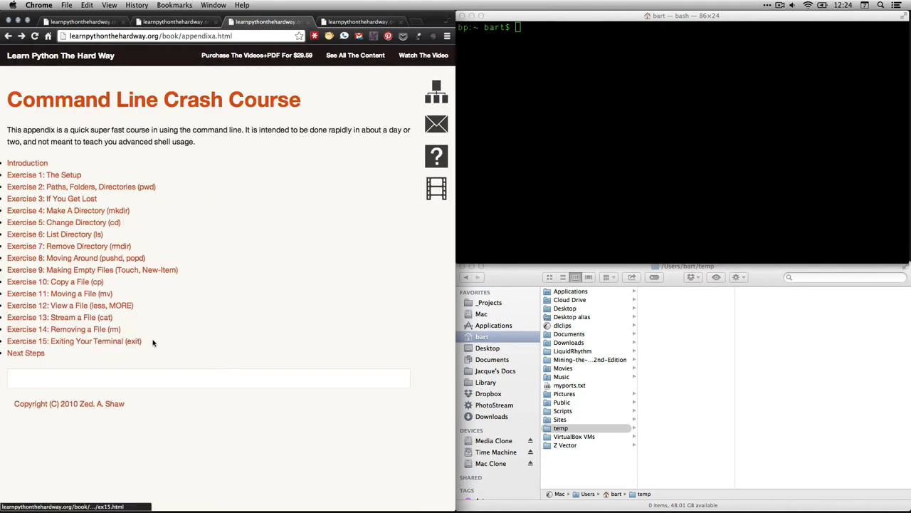
{"action": "left_click", "coordinate": [74, 341]}
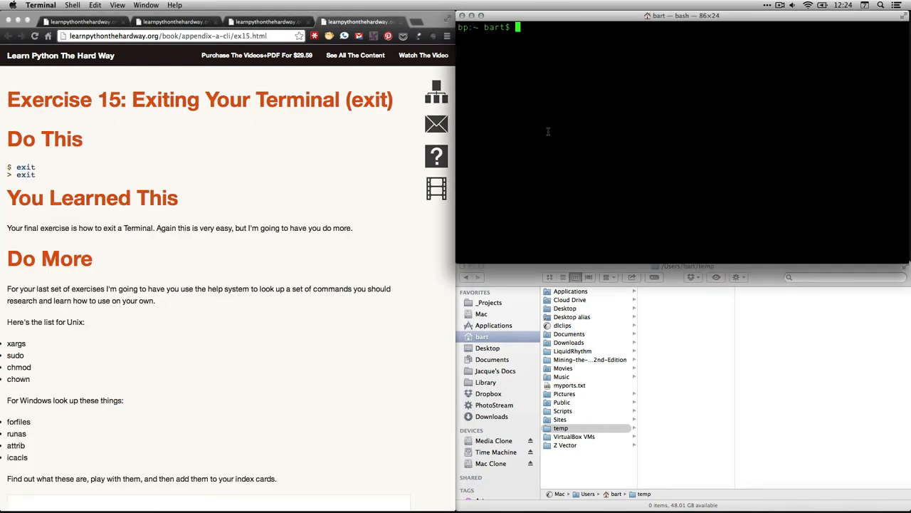
{"action": "type", "text": "exit"}
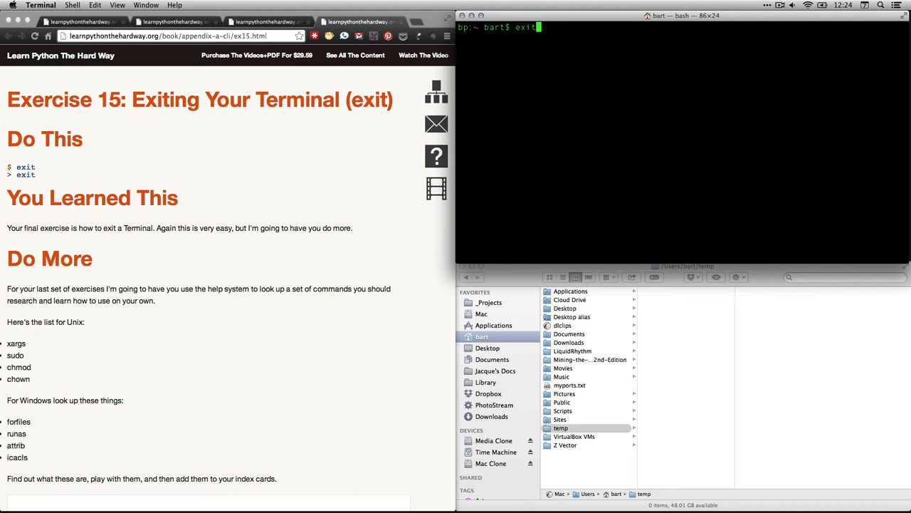